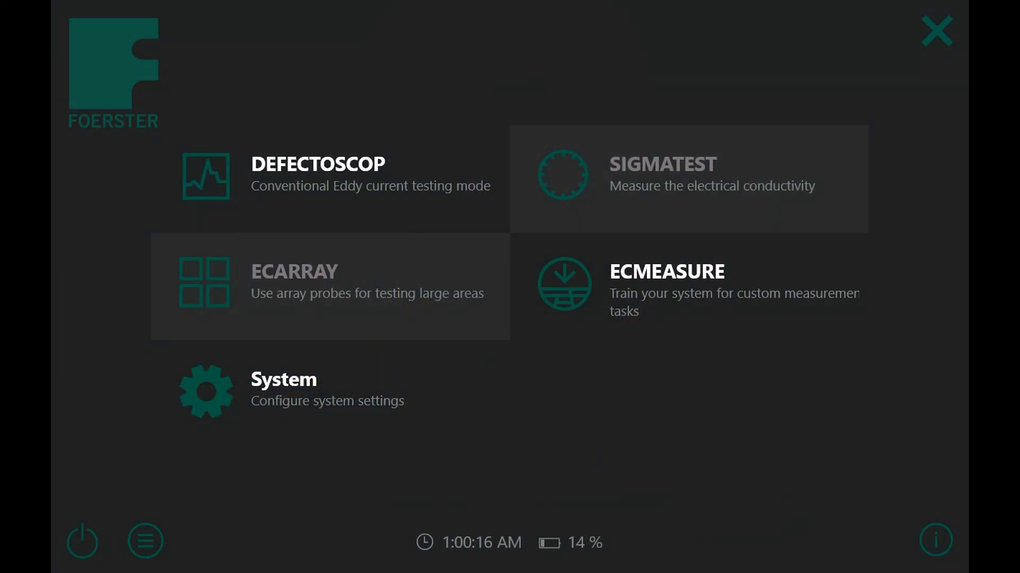
- Launch conventional eddy current testing with the default preset (500 kHz, 25 dB gain)
drag(320, 106, 506, 145)
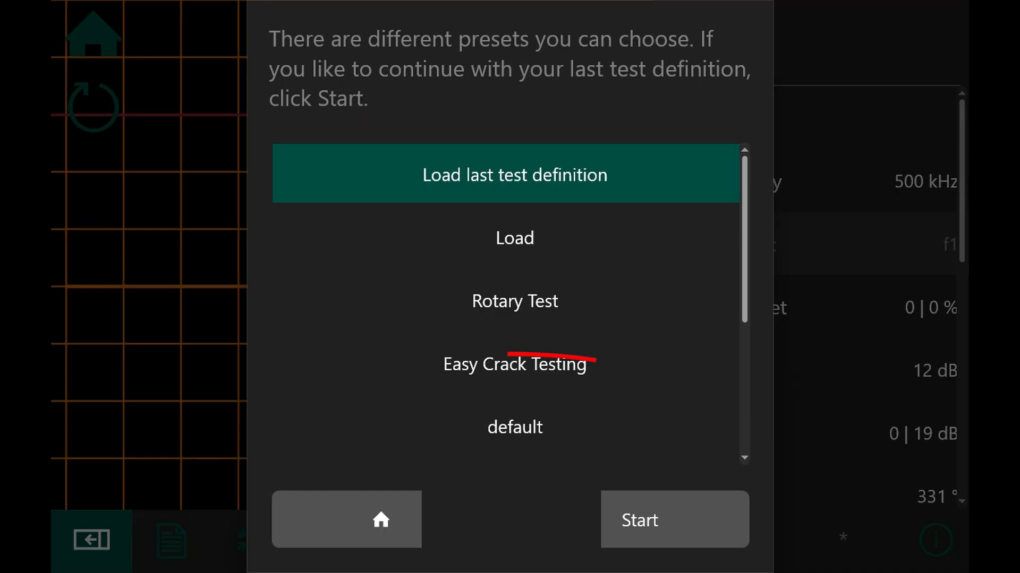
click(513, 427)
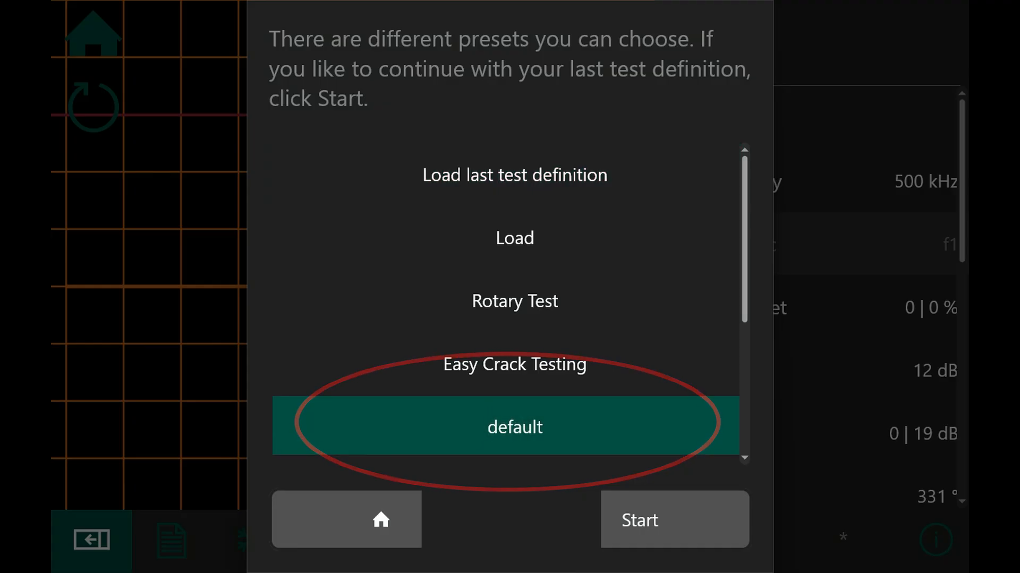
click(673, 519)
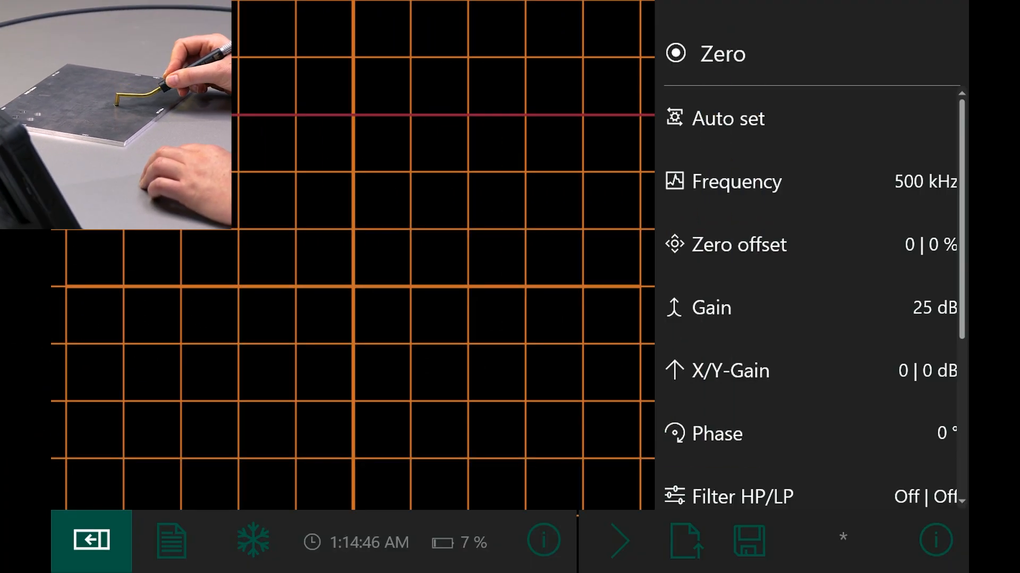
- Zero the probe, freeze the trace and rotate the phase to 329° to level liftoff
click(704, 53)
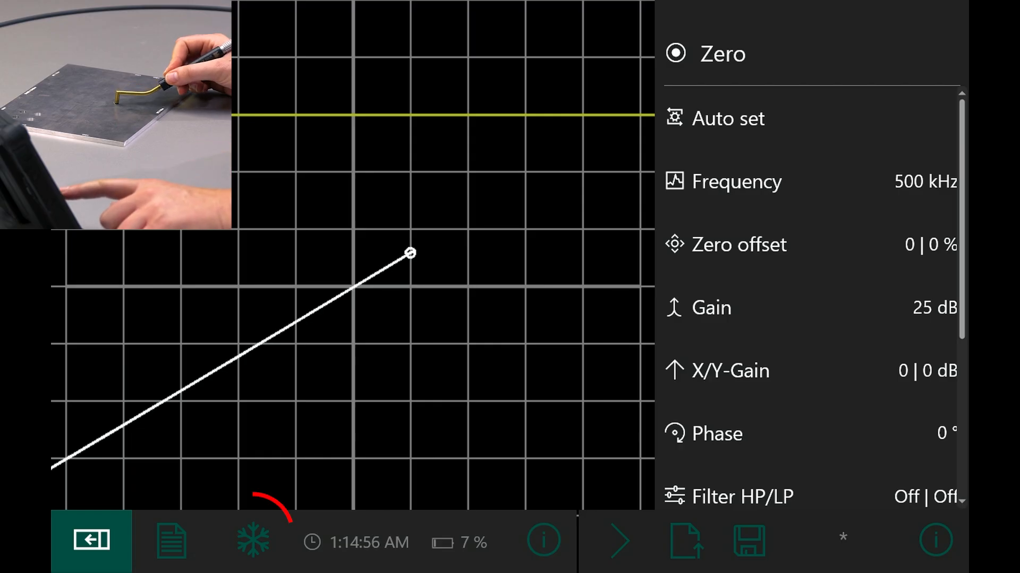
click(252, 541)
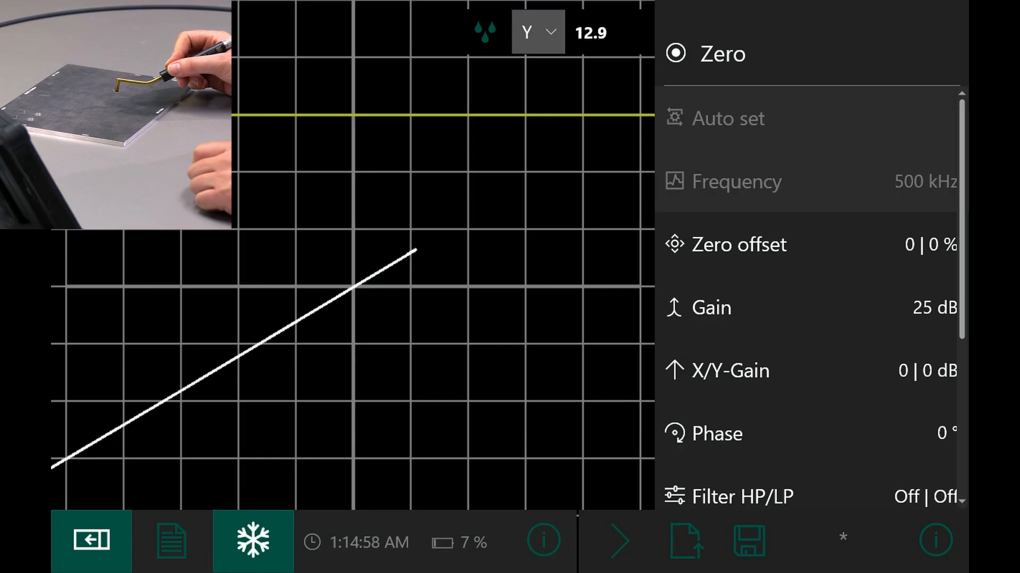
click(715, 434)
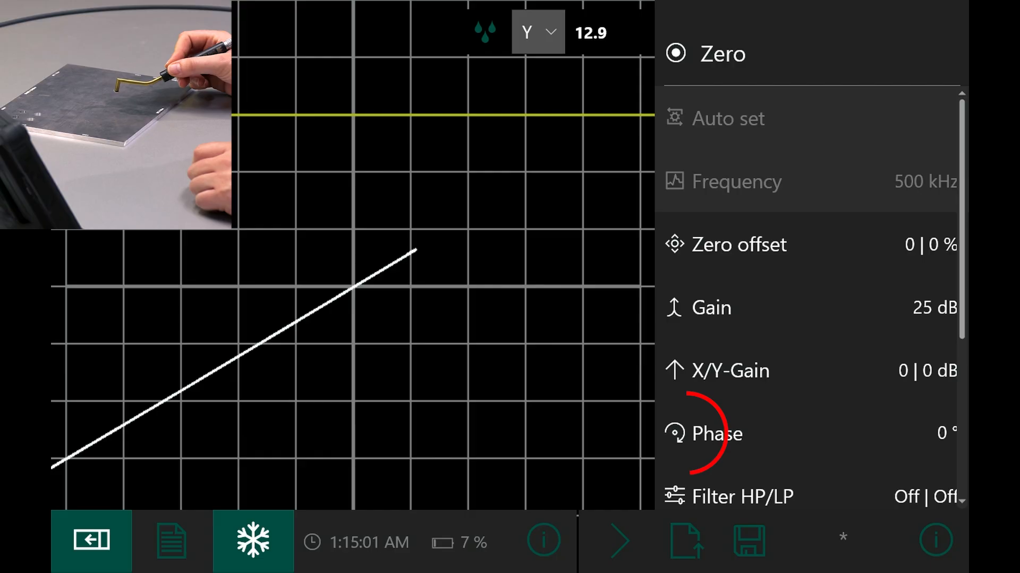
click(715, 433)
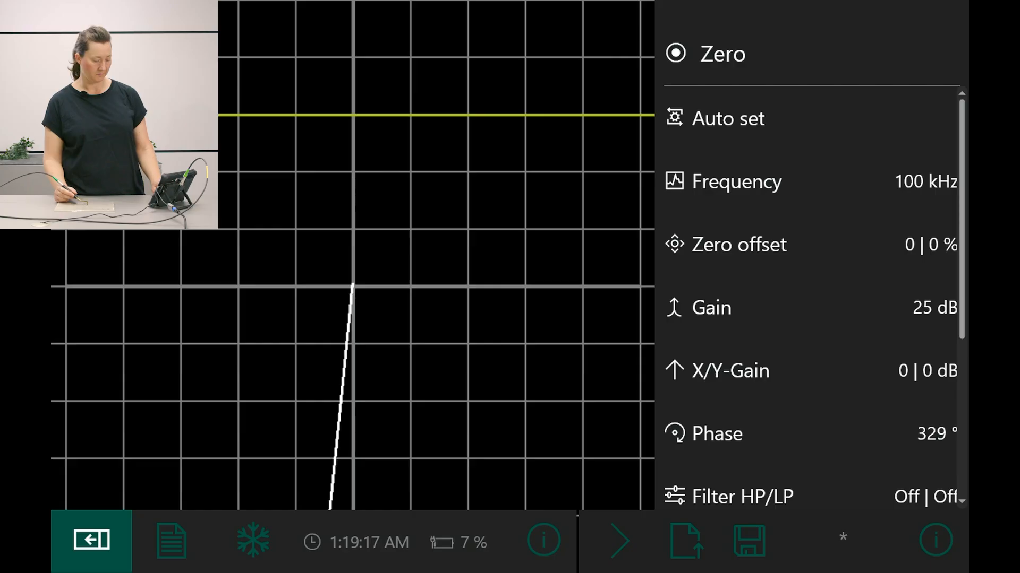
- Freeze the 100 kHz trace, set phase to 244.8° and switch frequency to 1 MHz
click(252, 542)
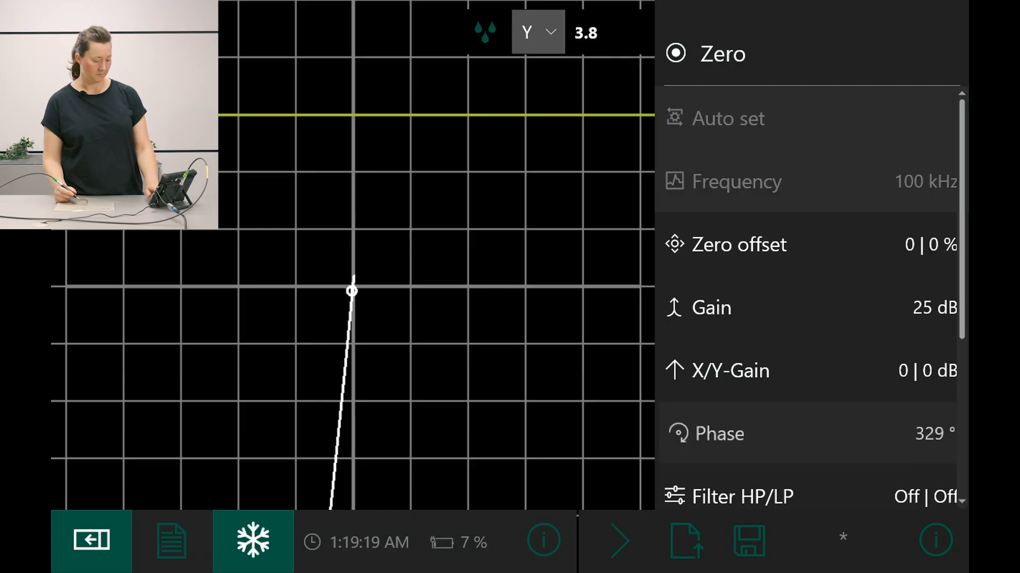
click(718, 433)
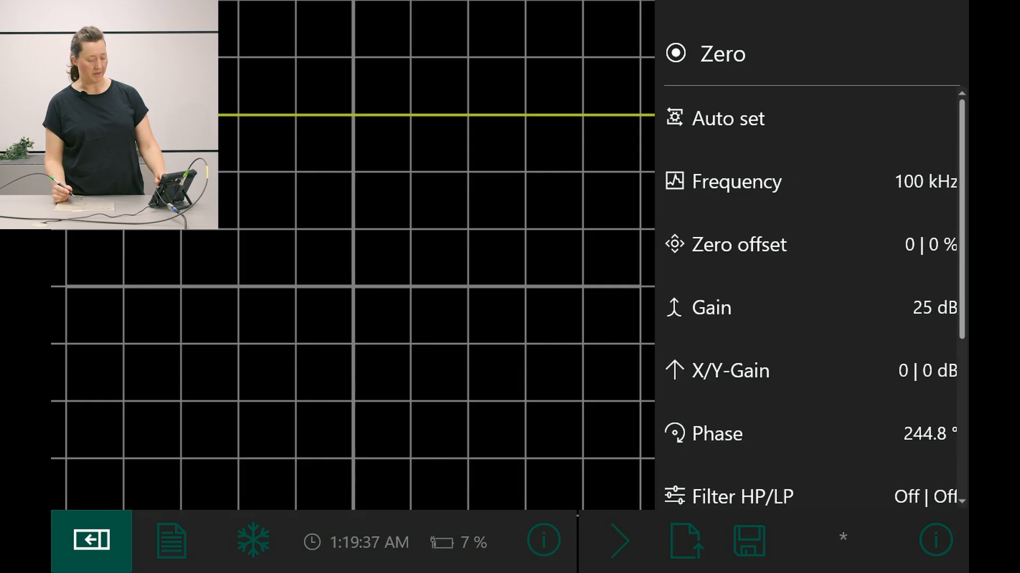
click(738, 180)
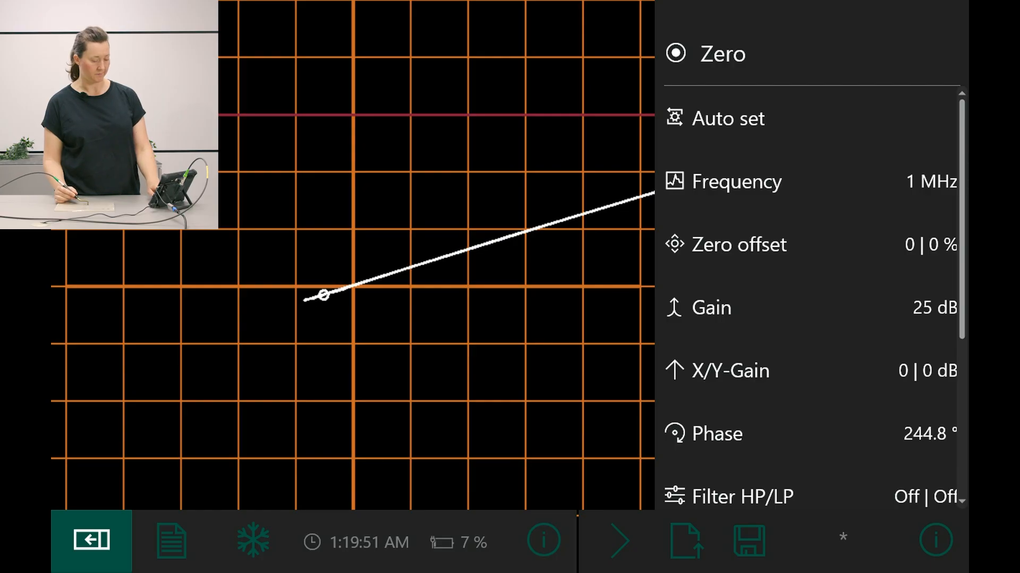
- Freeze the 1 MHz trace and step the phase until liftoff lies horizontal
click(715, 434)
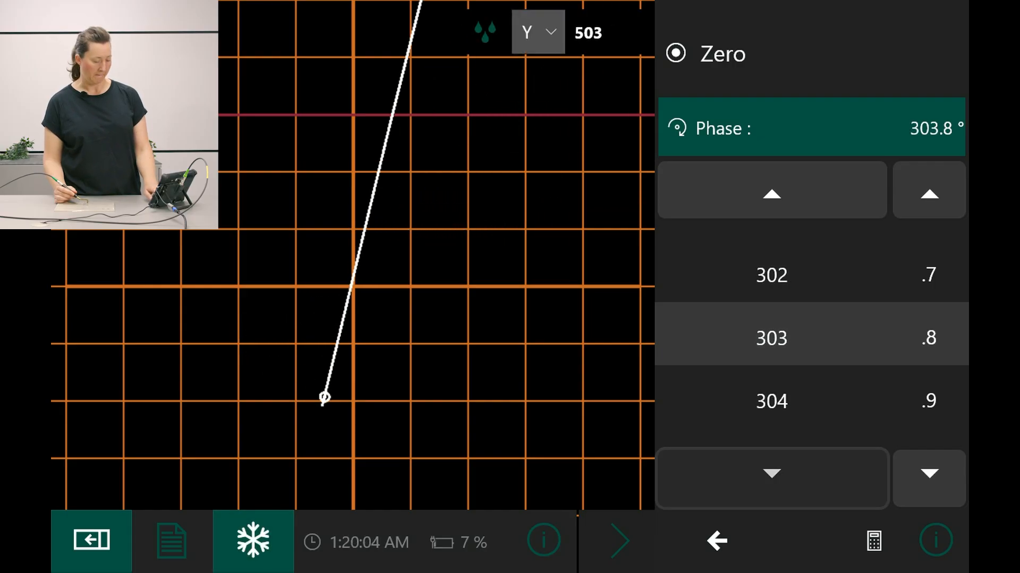
click(704, 53)
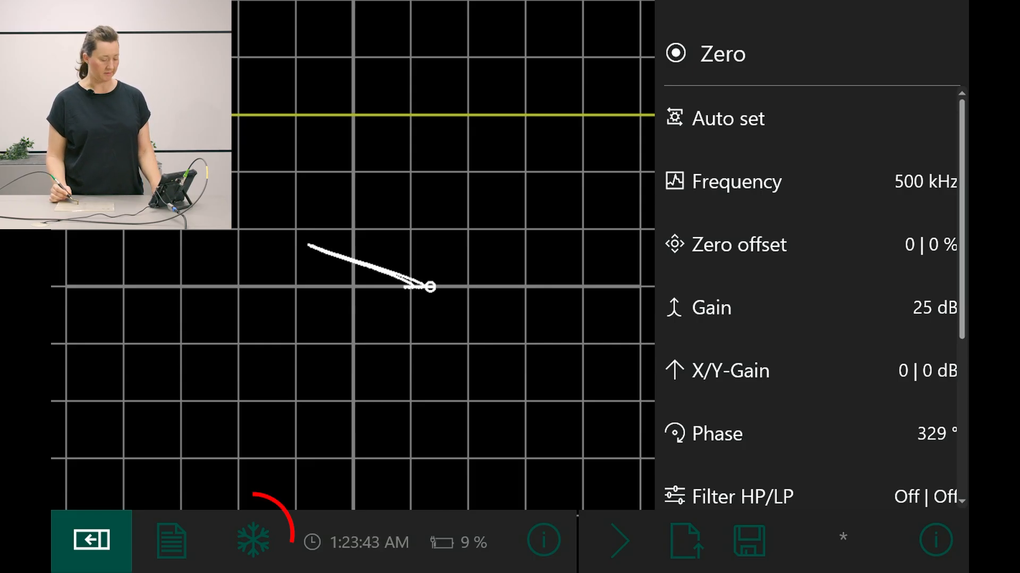
- Freeze the 500 kHz trace and raise Gain Y to 14 dB, leaving Gain X at 0 dB
click(252, 541)
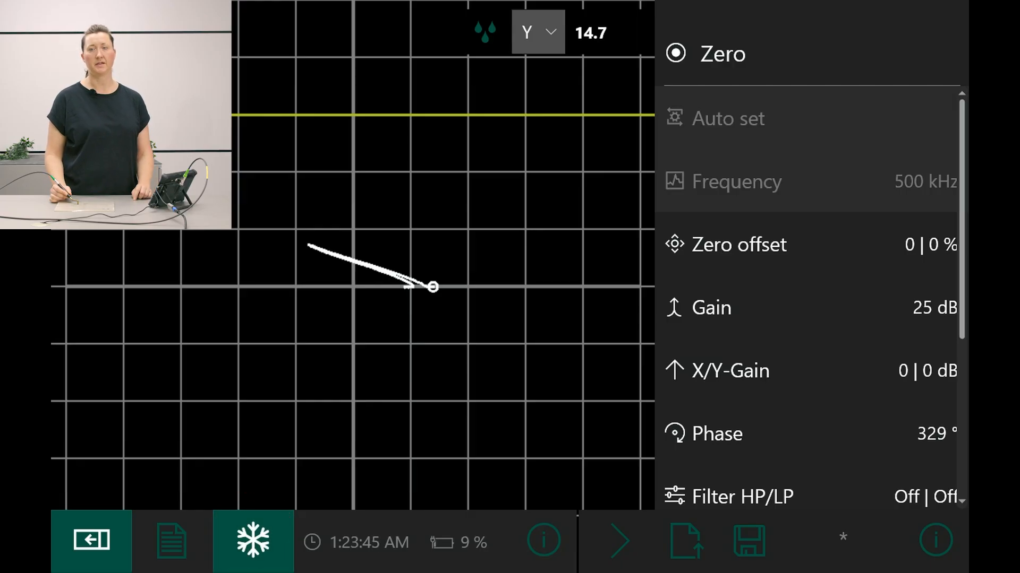
click(711, 307)
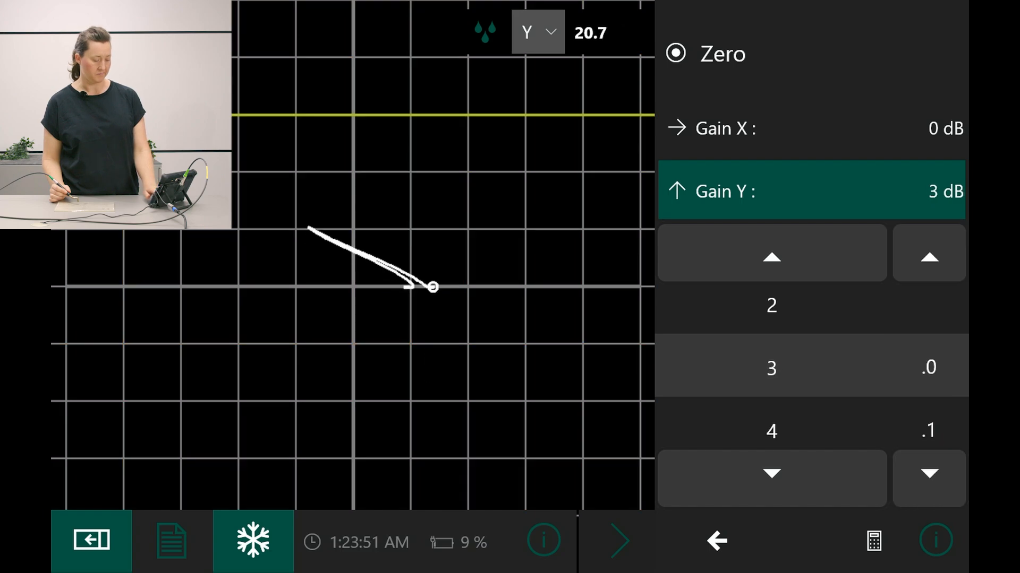
click(771, 252)
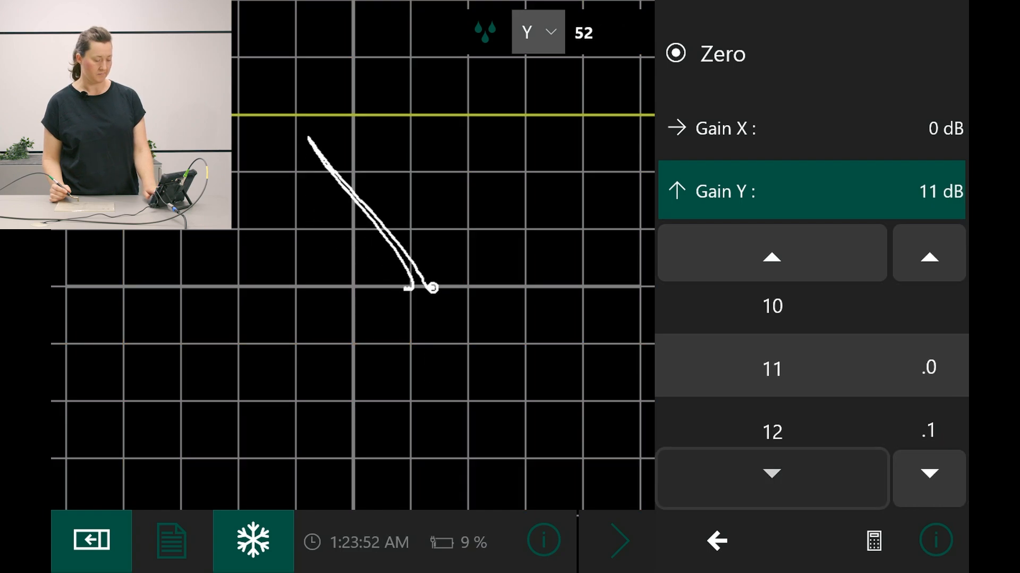
click(771, 253)
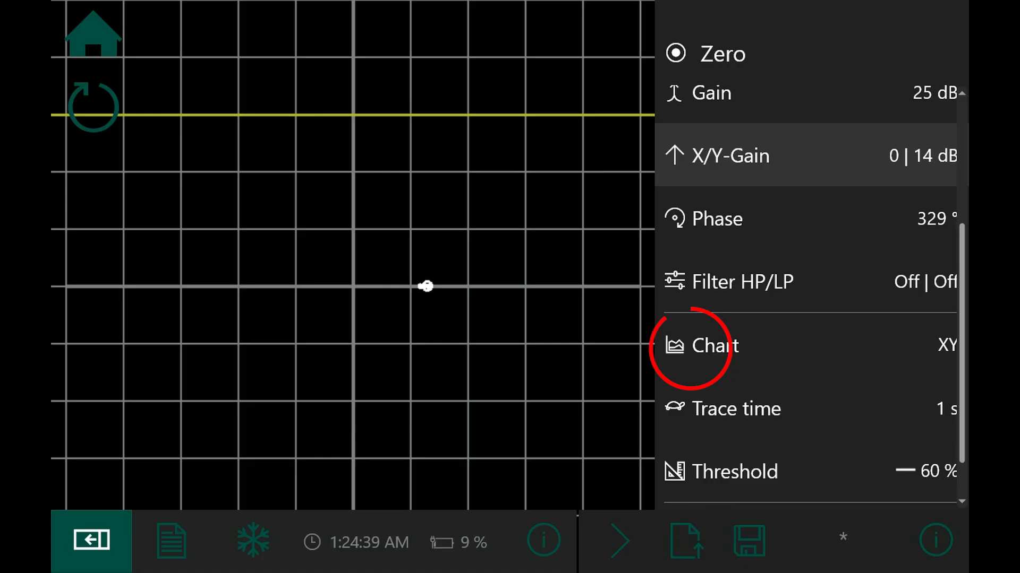
click(715, 345)
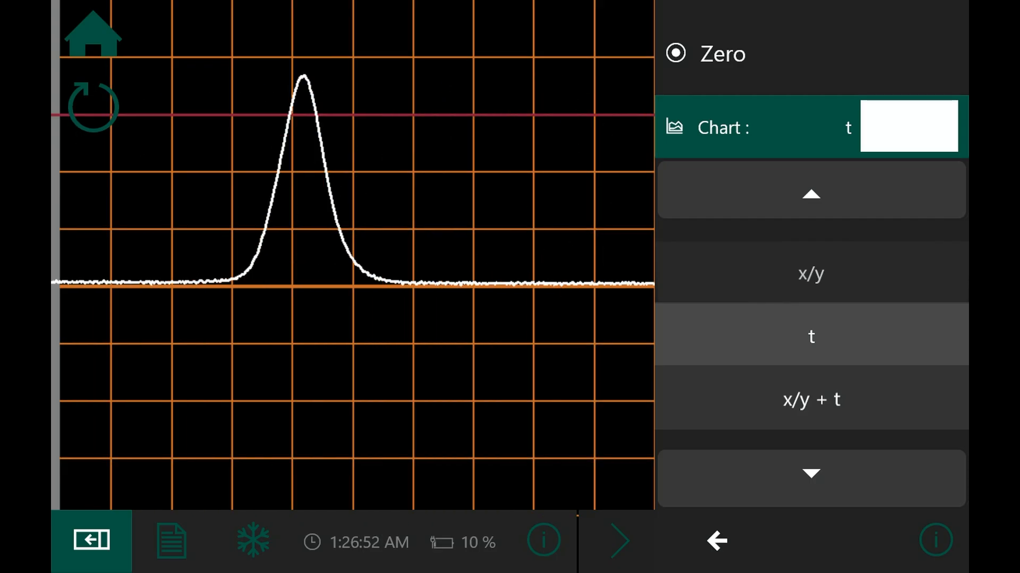
click(811, 399)
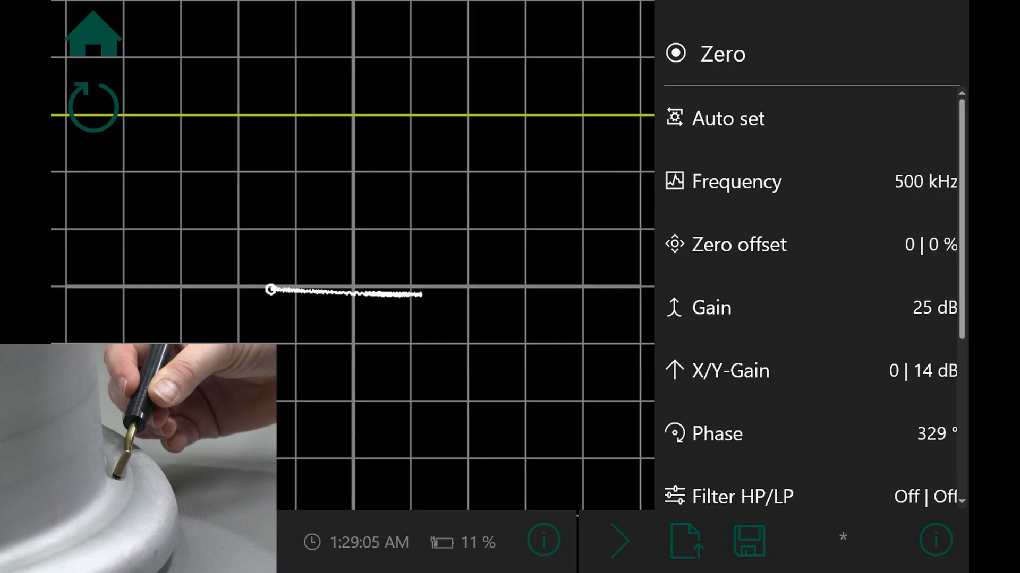
- Freeze the crack trace on the XY display after scanning the round part
click(252, 542)
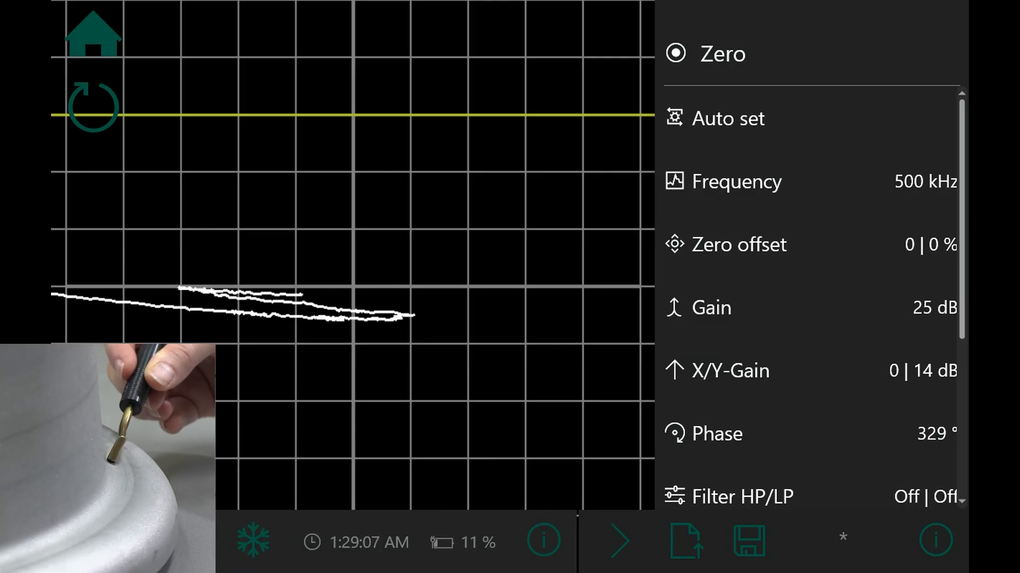